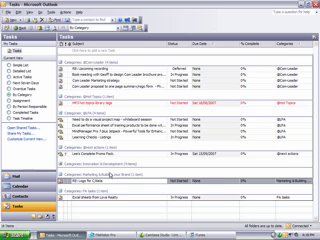
mouse_move(104, 182)
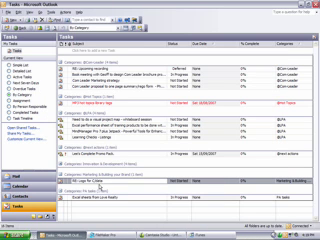